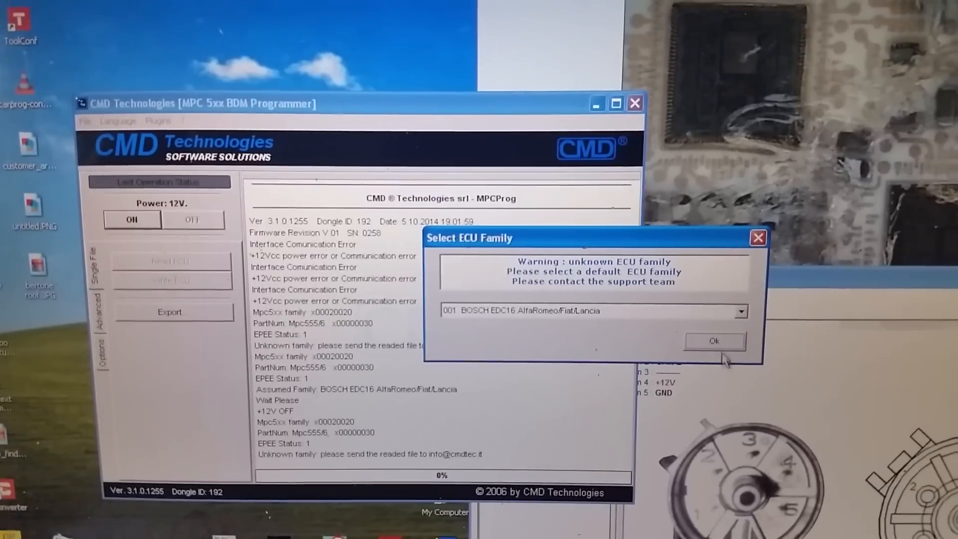
# Step: Keep the default BOSCH EDC16 AlfaRomeo/Fiat/Lancia family and let the read continue
pyautogui.click(714, 340)
pyautogui.write('full to')
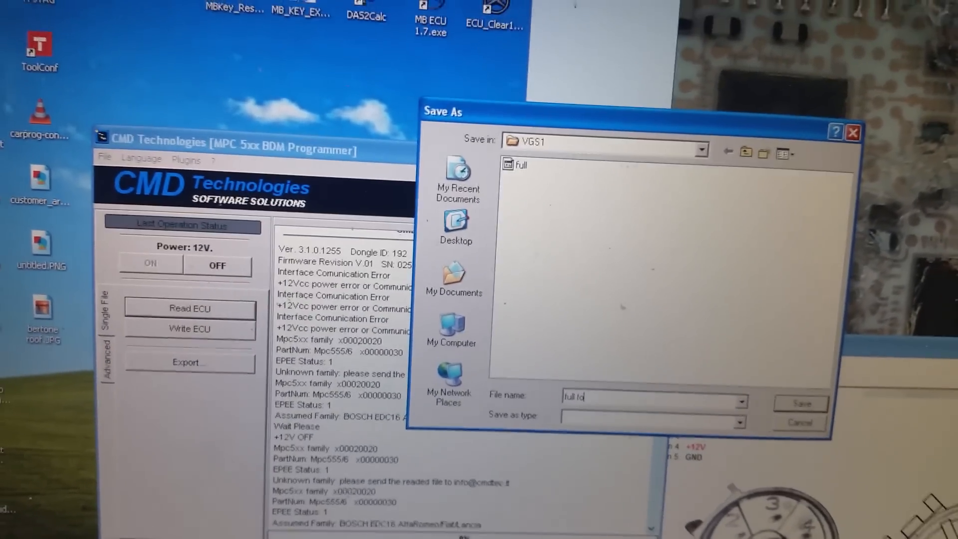
# Step: Name the full read 'full for dk users' and save it in VGS1
pyautogui.write('for dk ud')
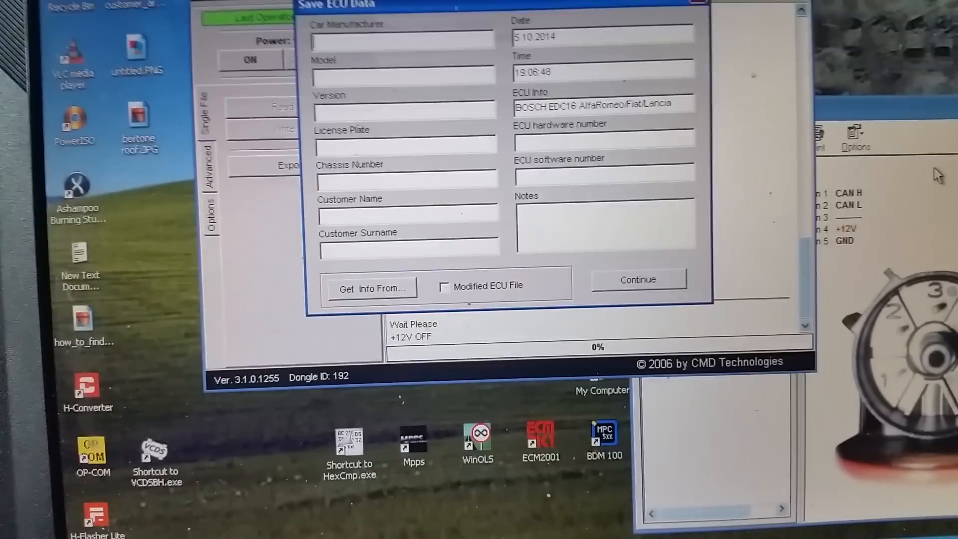
# Step: Enter 'mb' as the car manufacturer and finish saving the read
pyautogui.write('mb')
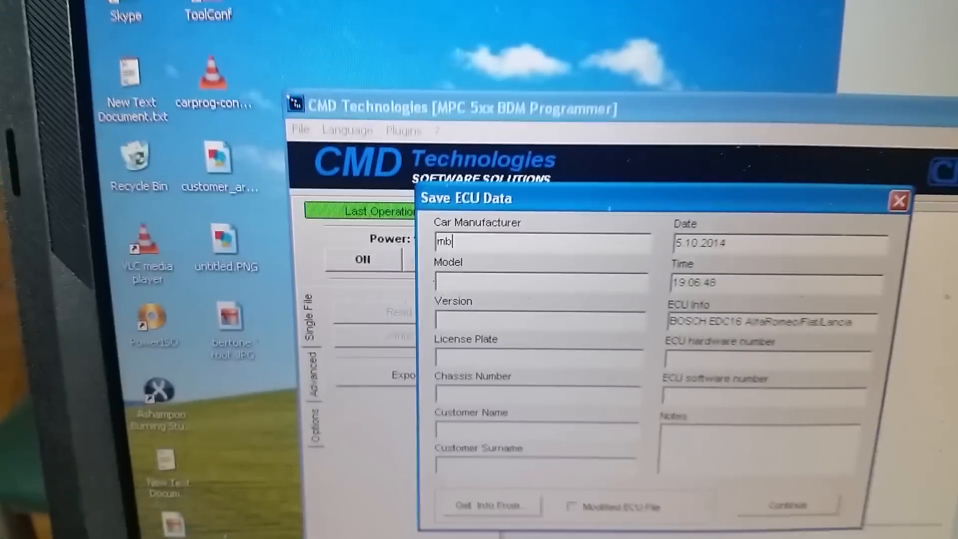
pyautogui.click(786, 505)
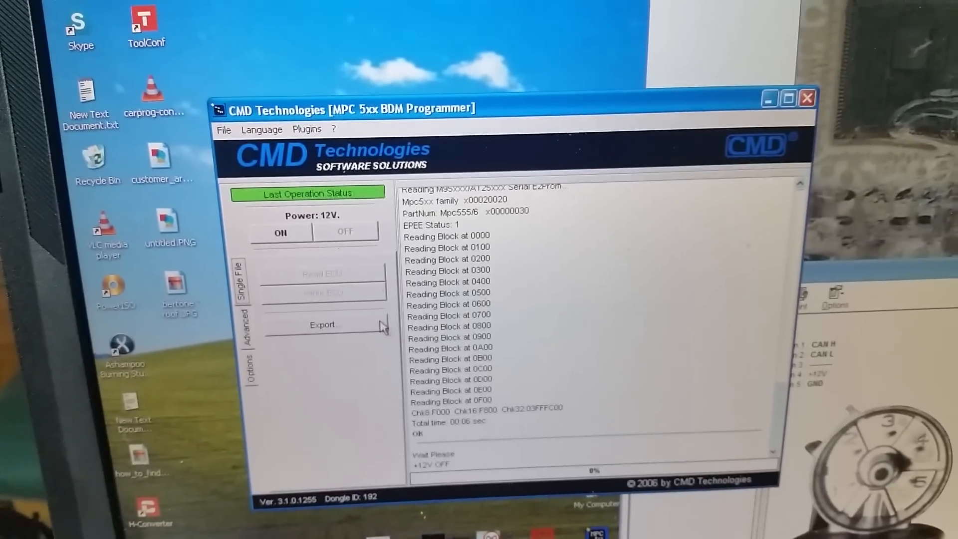
# Step: Export the 29BL/28F/M58W external flash as 'flash' in VGS1 and acknowledge the save
pyautogui.click(323, 324)
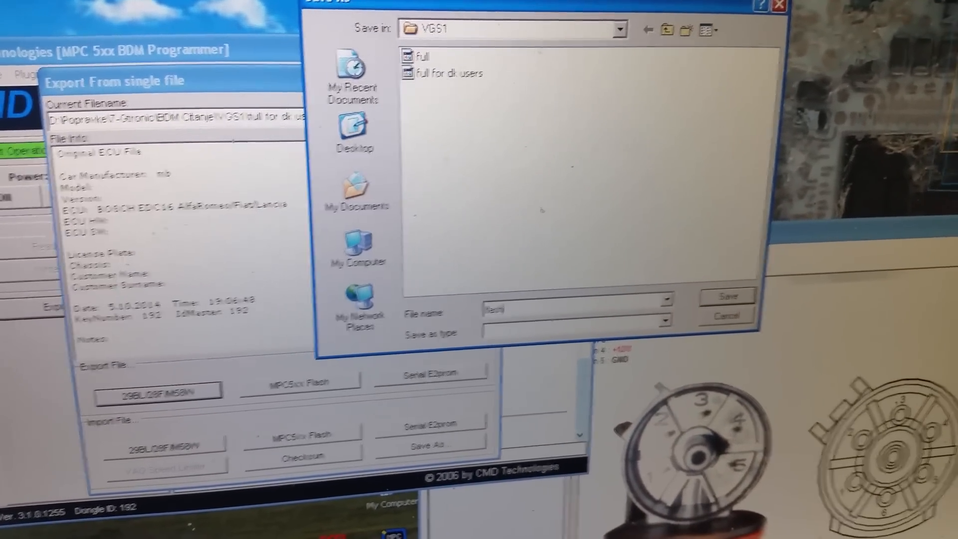
pyautogui.click(725, 296)
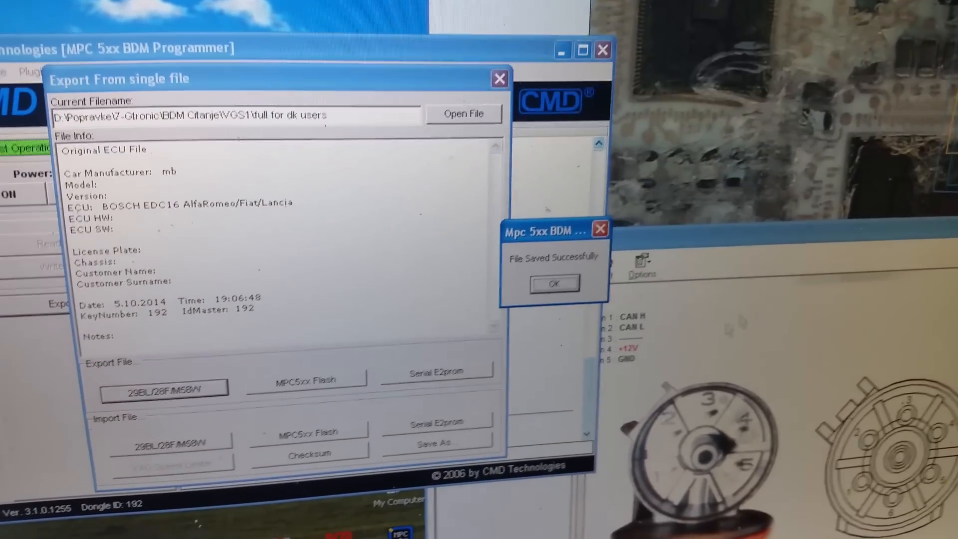
pyautogui.click(553, 283)
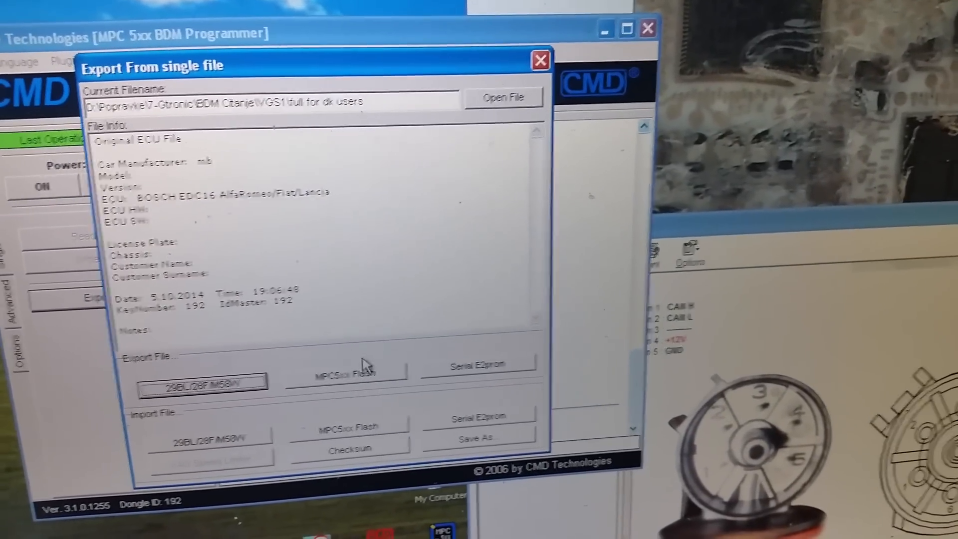
# Step: Export the MPC5xx internal flash as 'mpc' in VGS1 and acknowledge the save
pyautogui.click(346, 370)
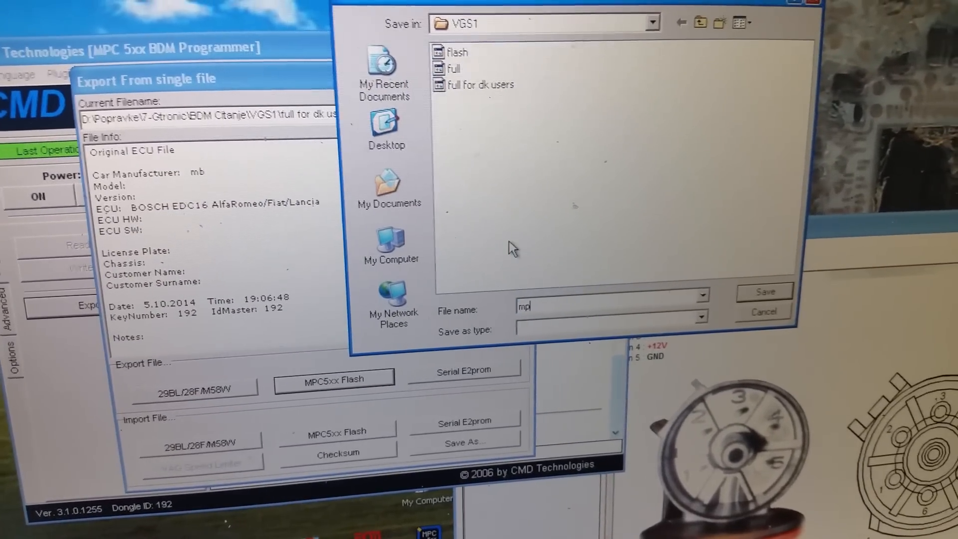
pyautogui.write('c')
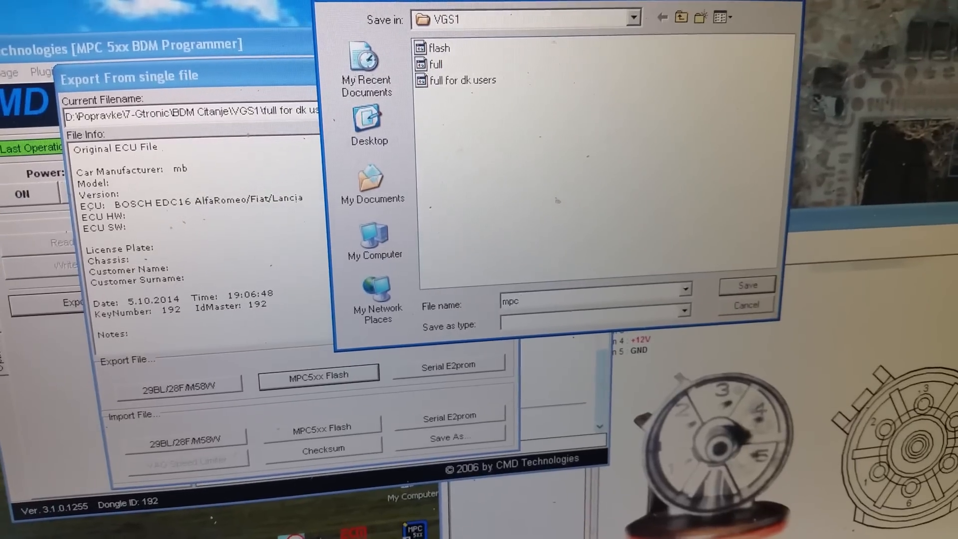
pyautogui.click(746, 284)
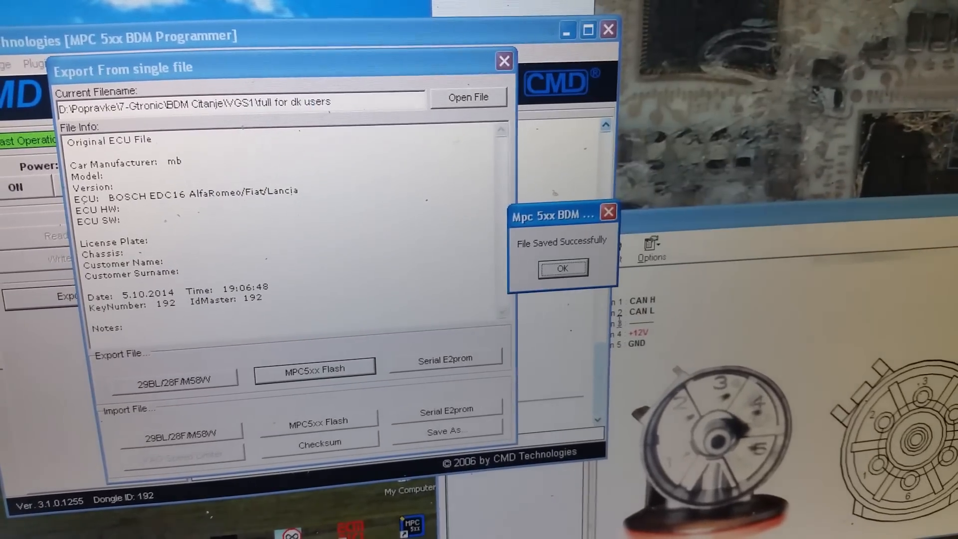
pyautogui.click(561, 268)
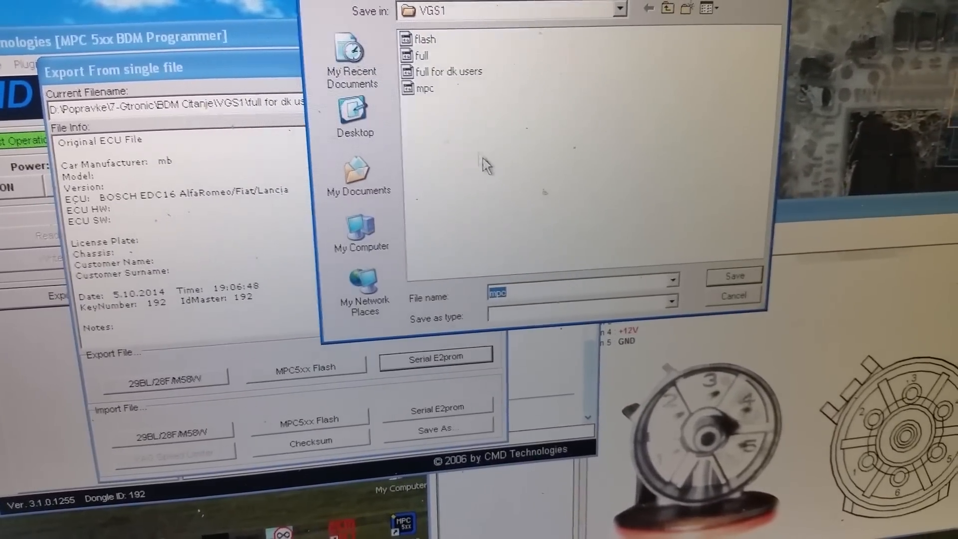
# Step: Save the serial EEPROM export as 'eeprom' in VGS1
pyautogui.write('eepr')
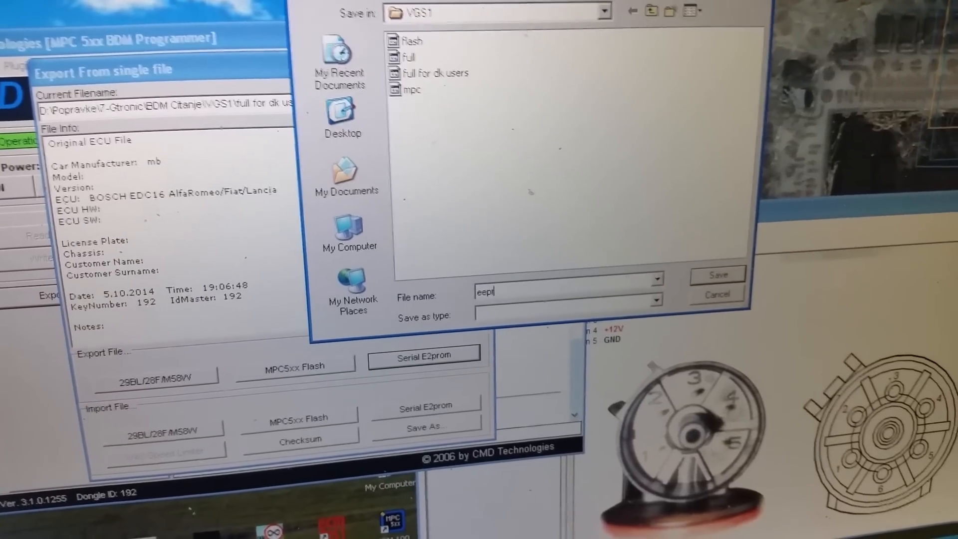
pyautogui.write('om')
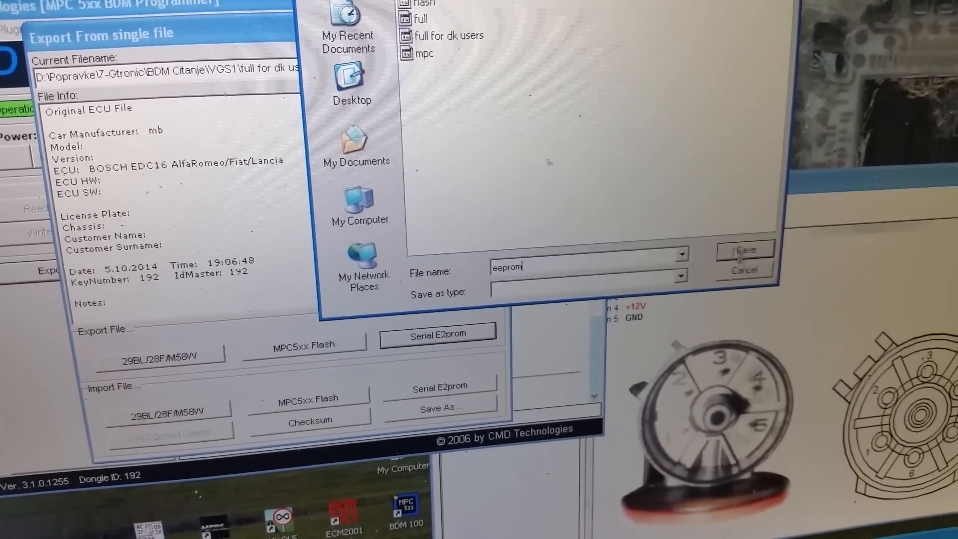
pyautogui.click(744, 251)
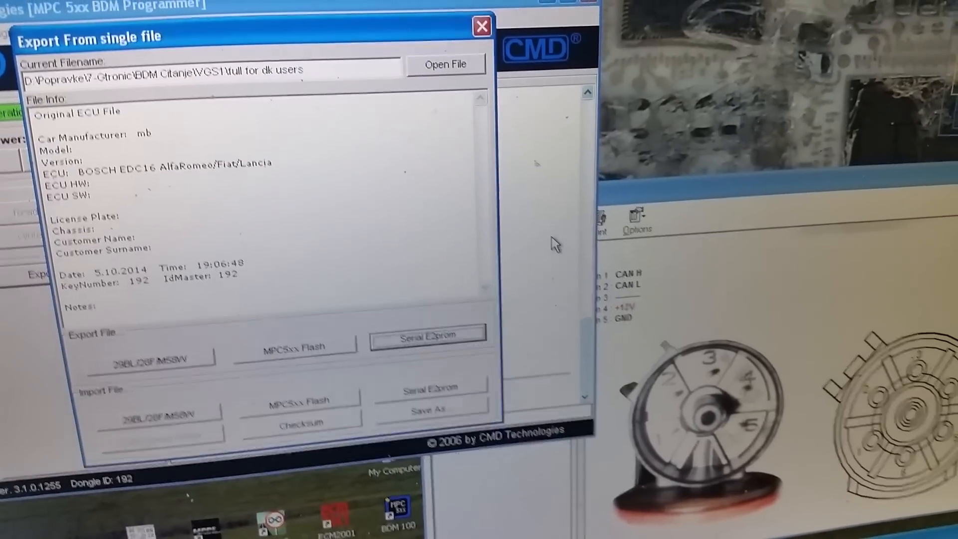